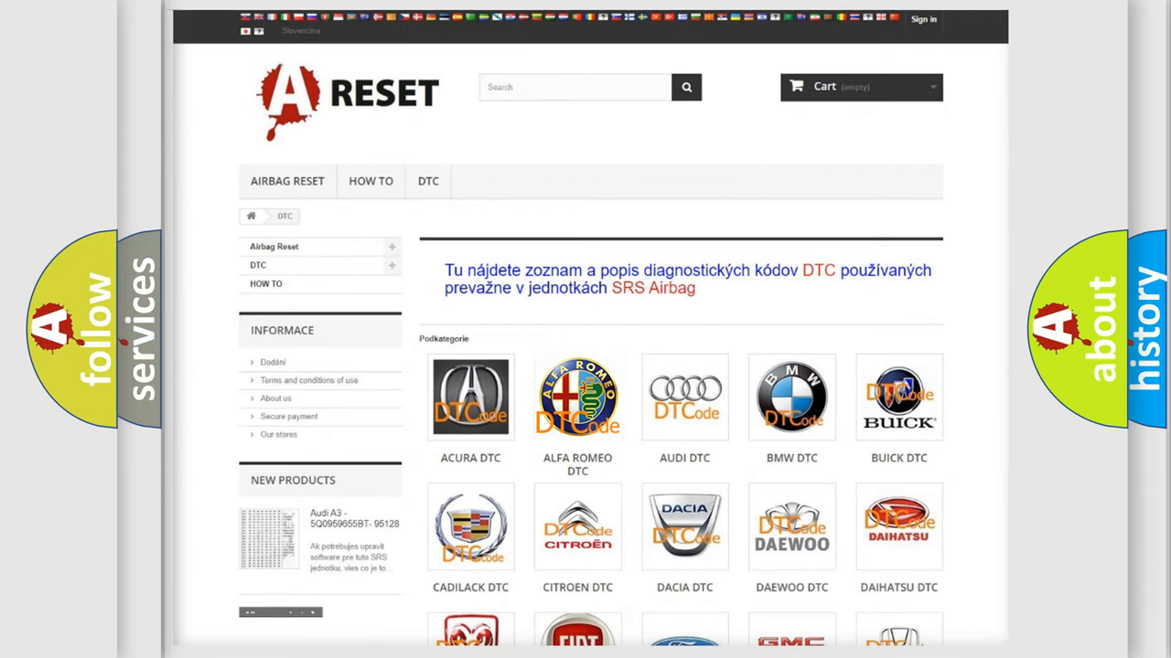
Show the ALFA ROMEO DTC list and scroll the airbag codes down to the C and P codes
click(578, 397)
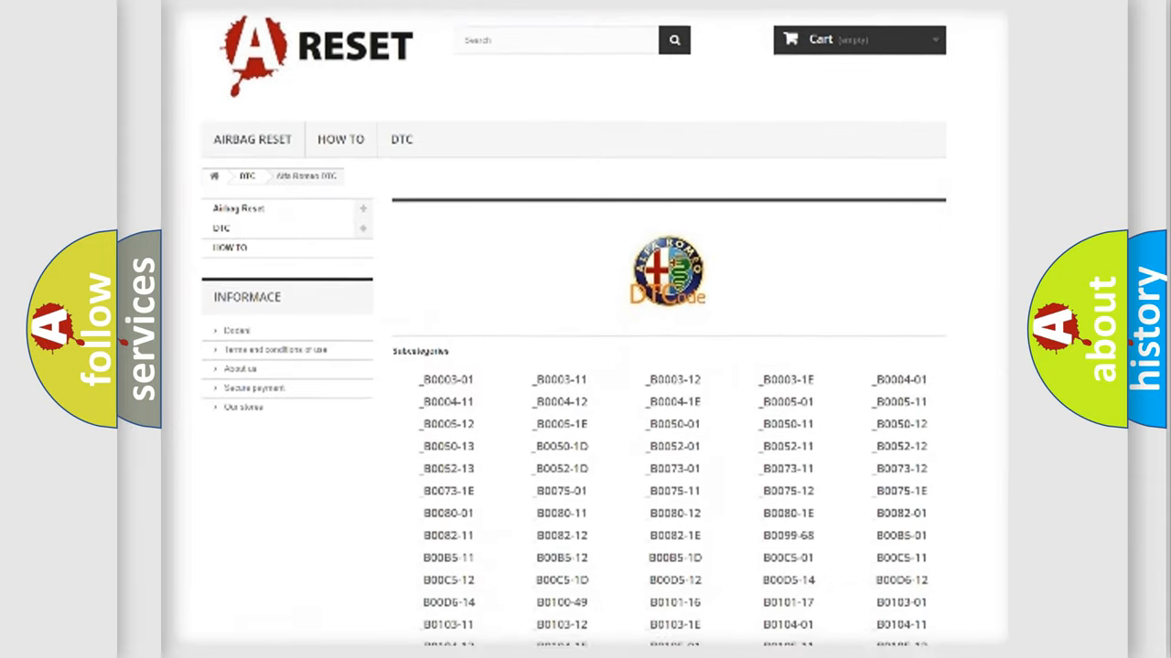
scroll(down, 3)
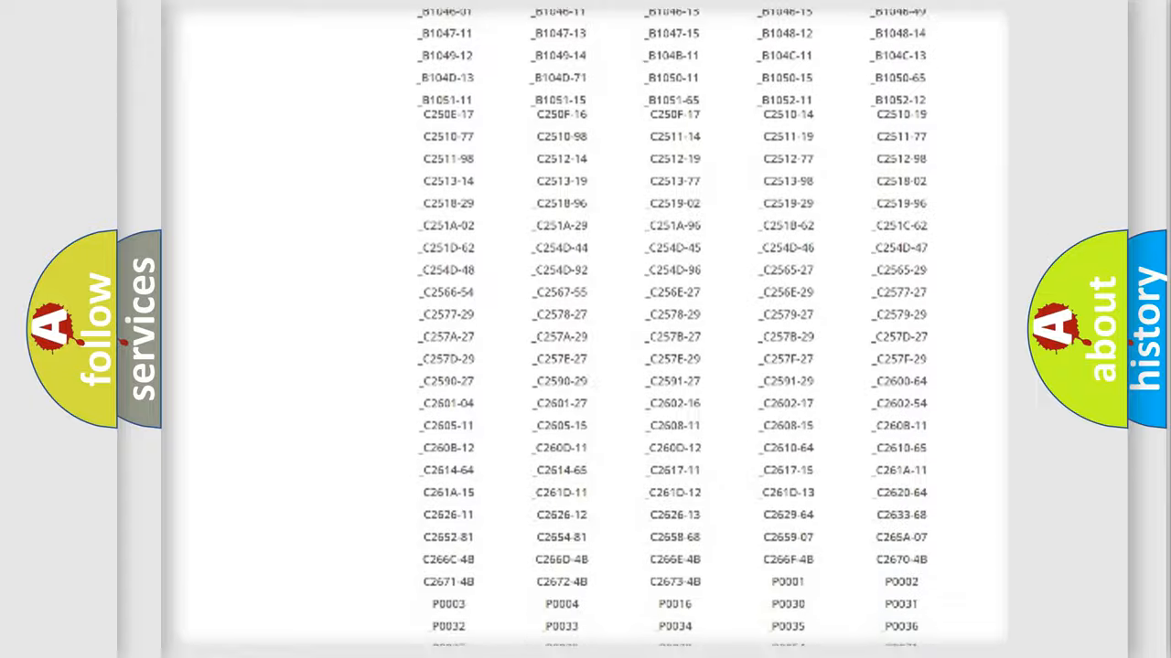